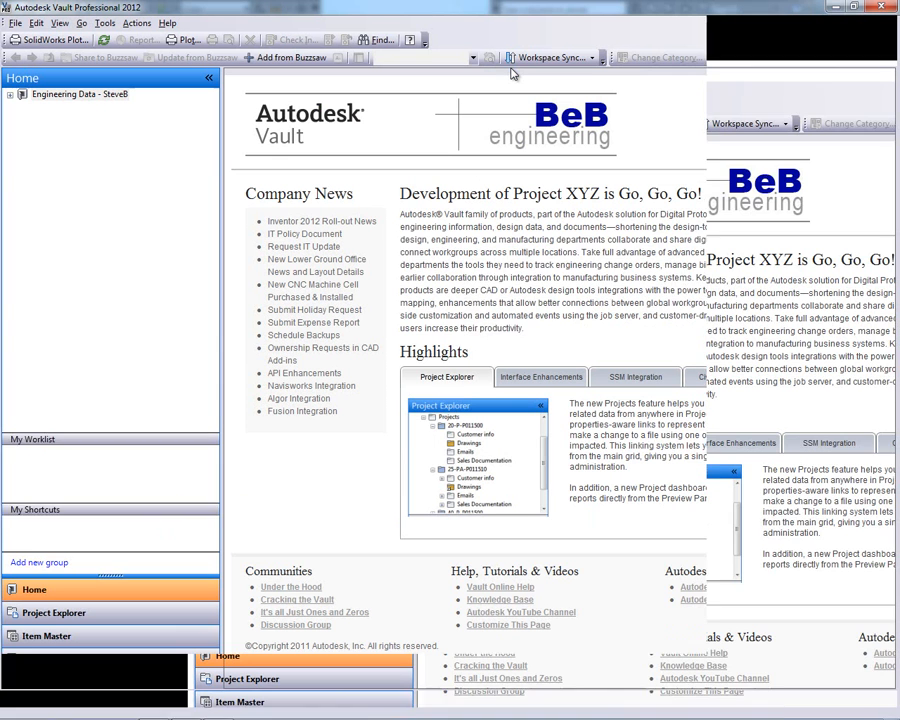
# In project PR02201, review what the spring probe arm assembly uses and probe bearing.ipt's version history
pyautogui.click(14, 96)
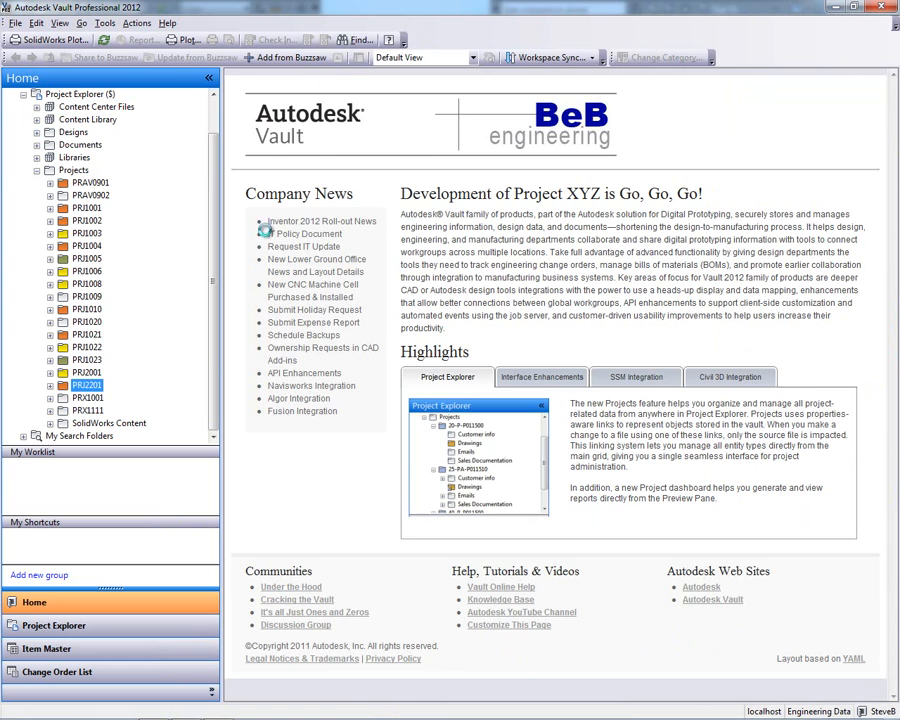
pyautogui.doubleClick(88, 384)
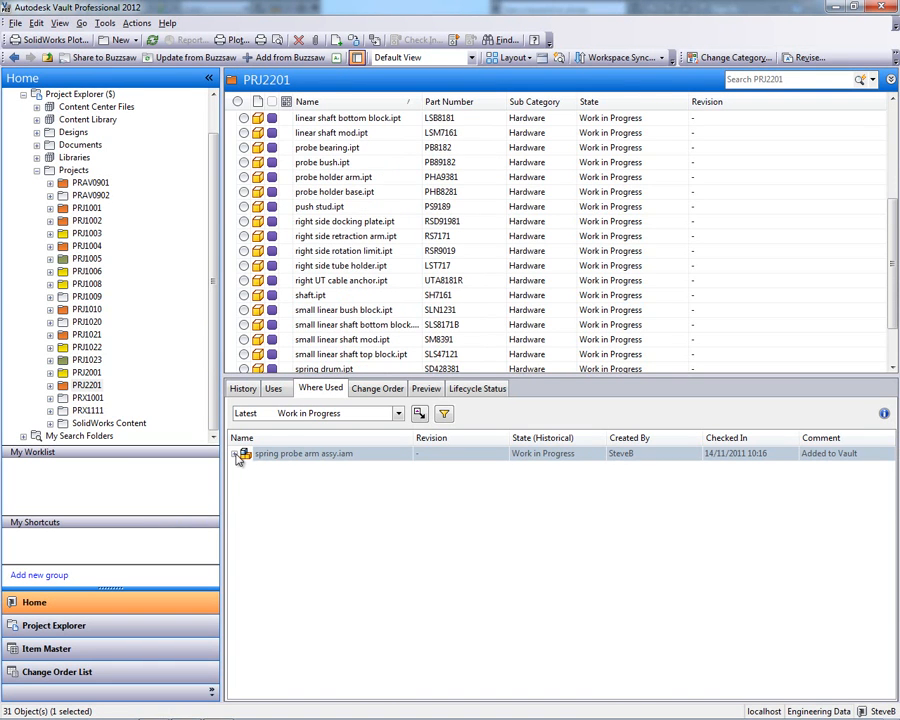
pyautogui.click(272, 388)
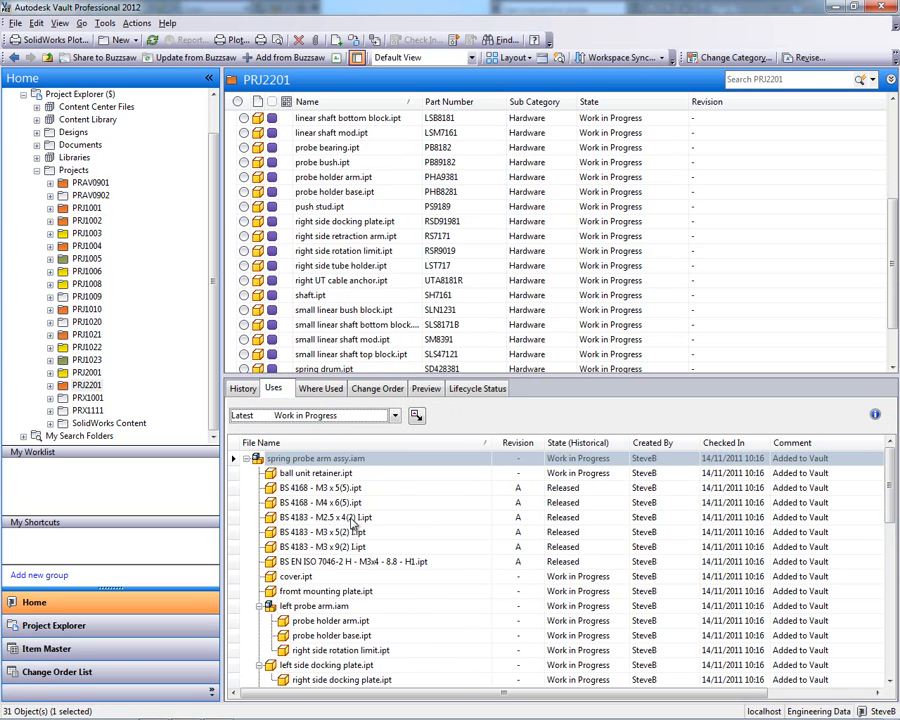
pyautogui.scroll(-3)
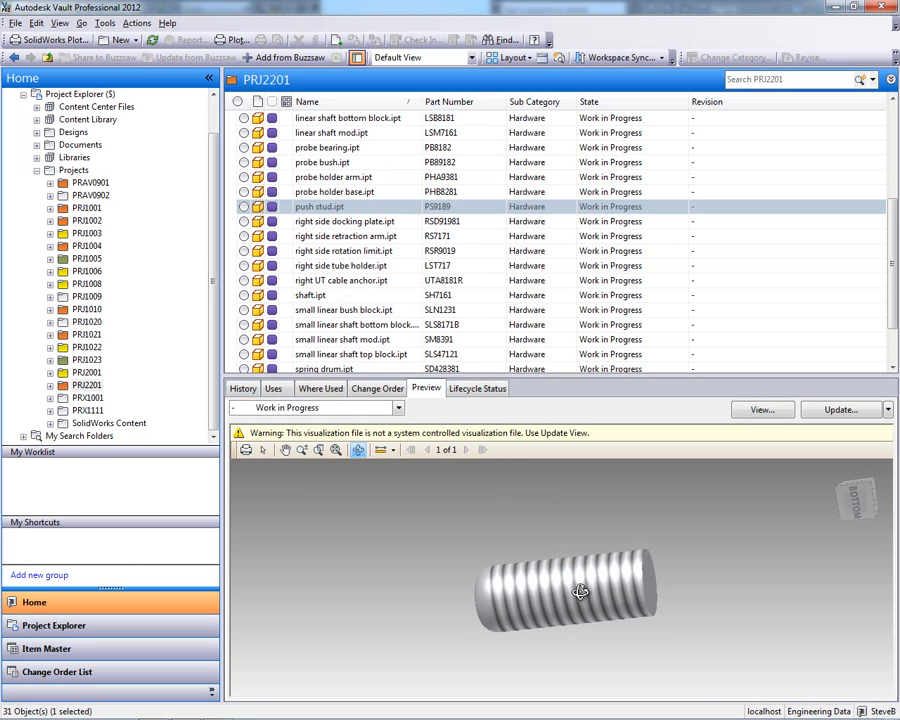
pyautogui.click(328, 148)
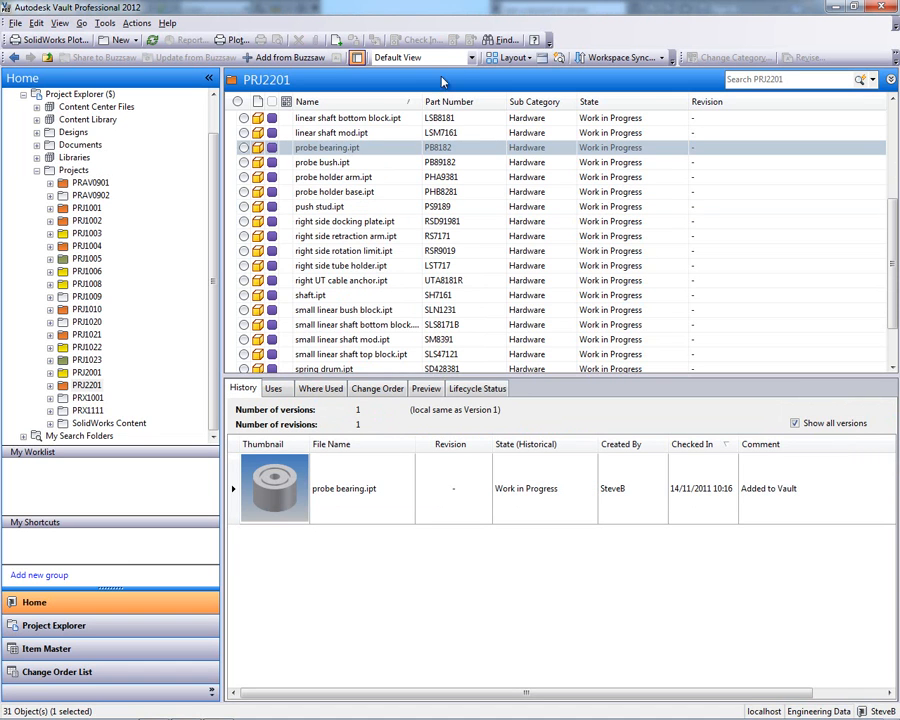
# Switch the file list to the Eco View showing material, CO2, end-of-life and energy columns
pyautogui.click(472, 56)
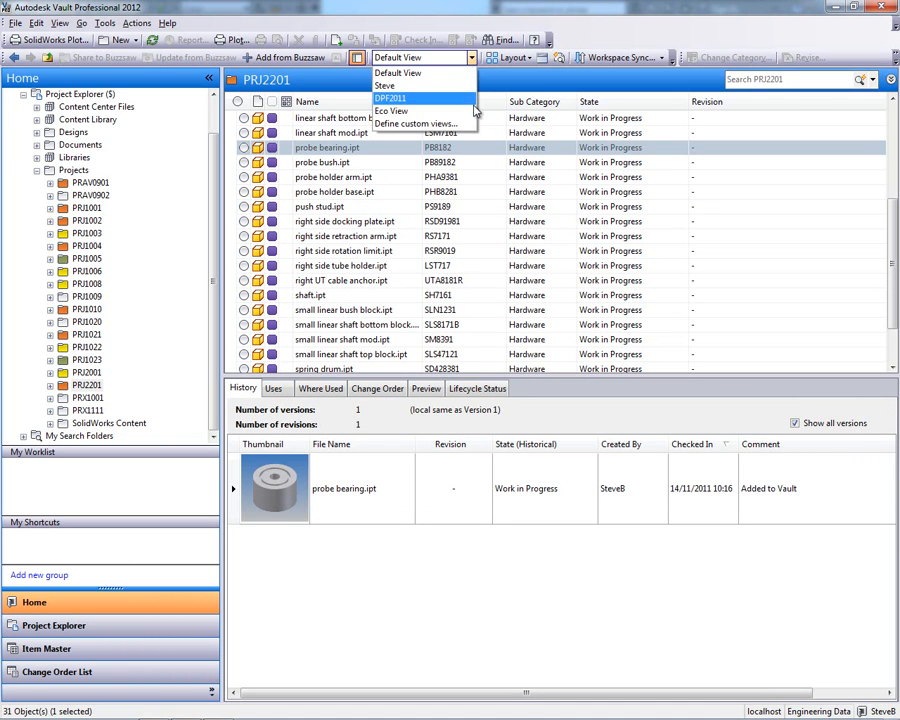
pyautogui.click(390, 110)
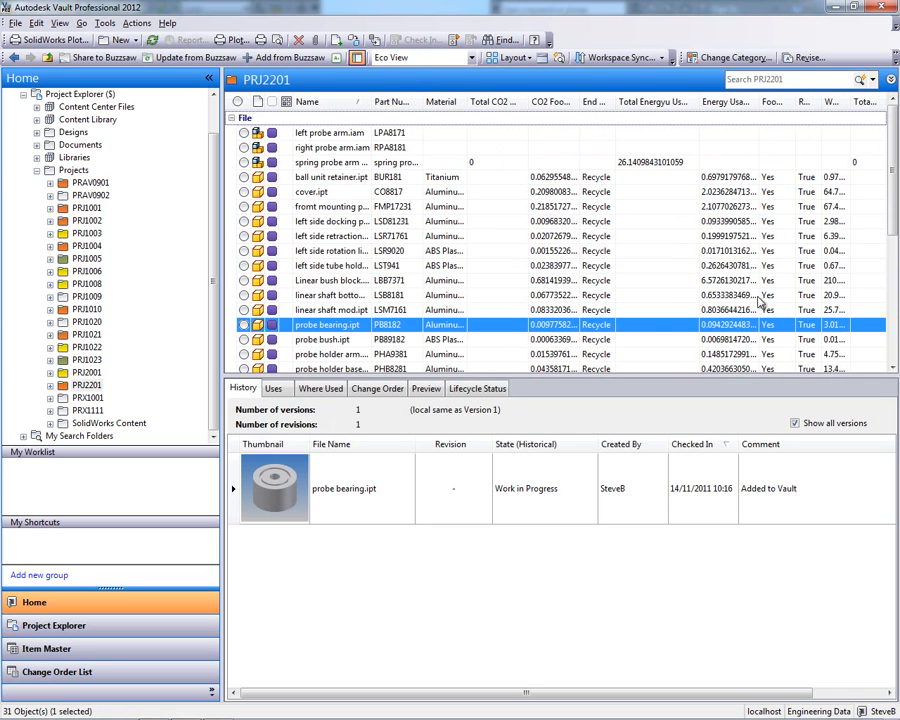
pyautogui.moveTo(690, 112)
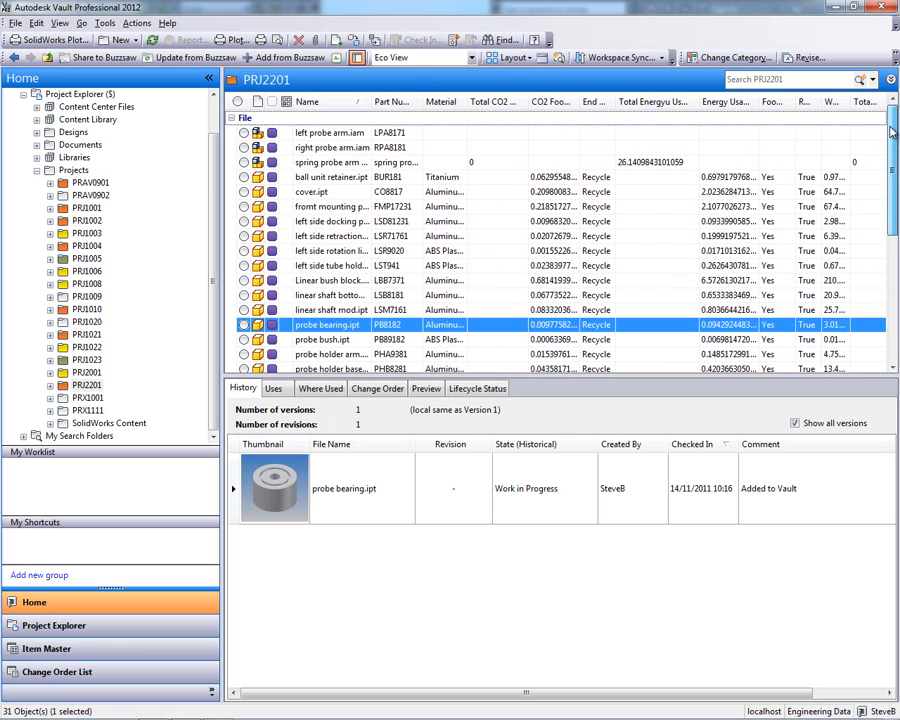
pyautogui.scroll(-3)
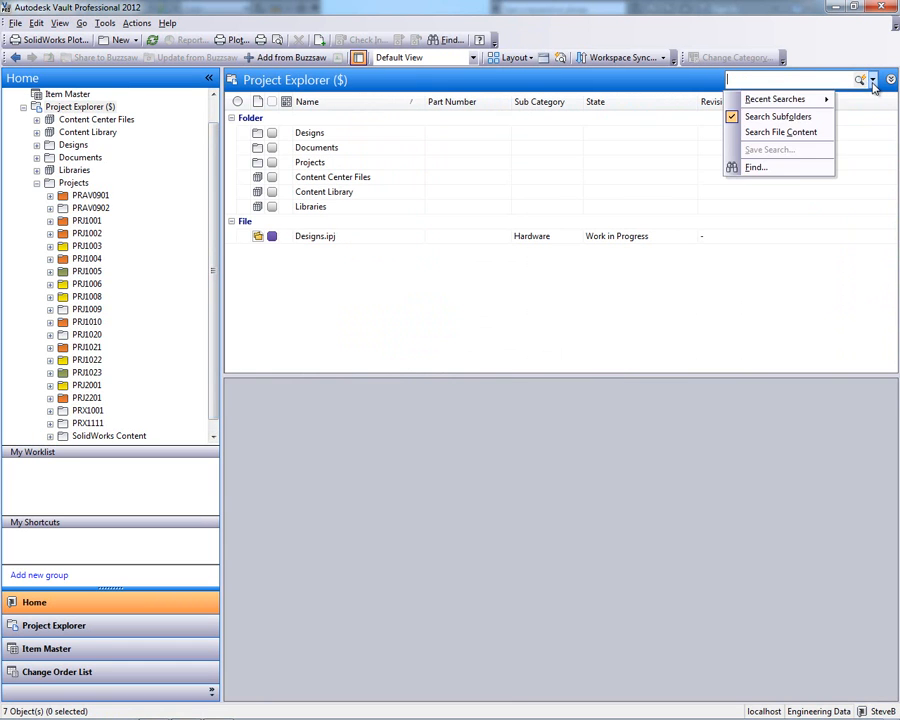
# Run an advanced find for End of Life contains Downcycle, landing on spring drum.ipt in PR02001
pyautogui.click(756, 168)
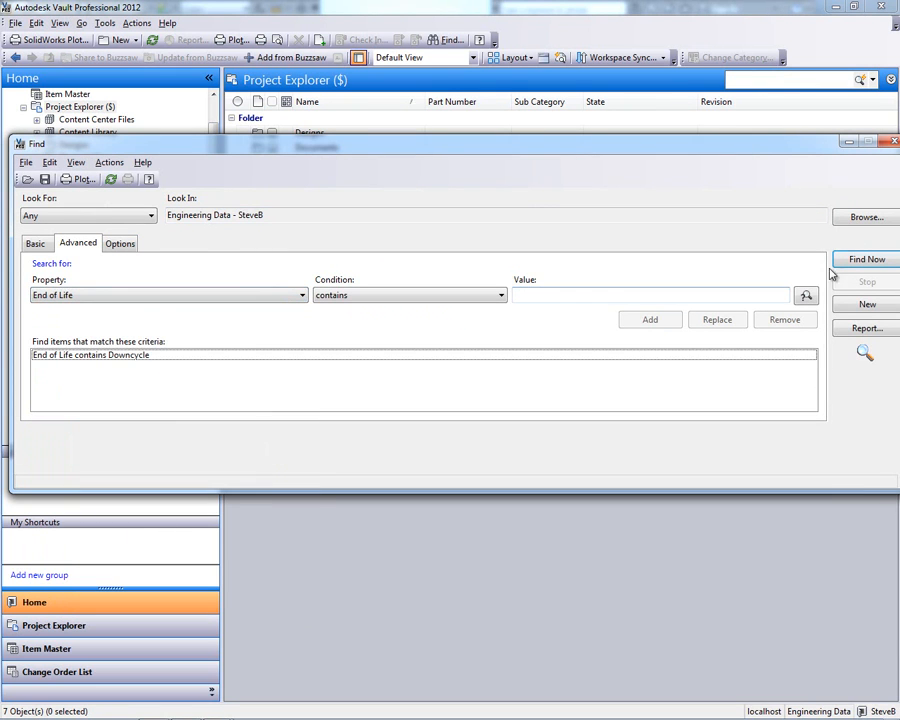
pyautogui.click(866, 258)
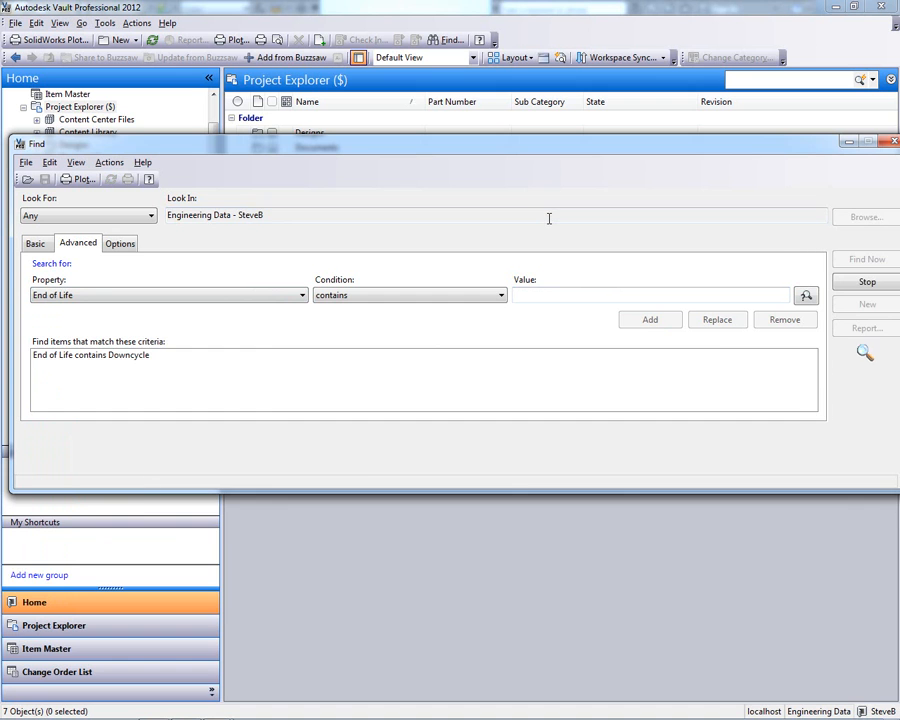
pyautogui.rightClick(70, 480)
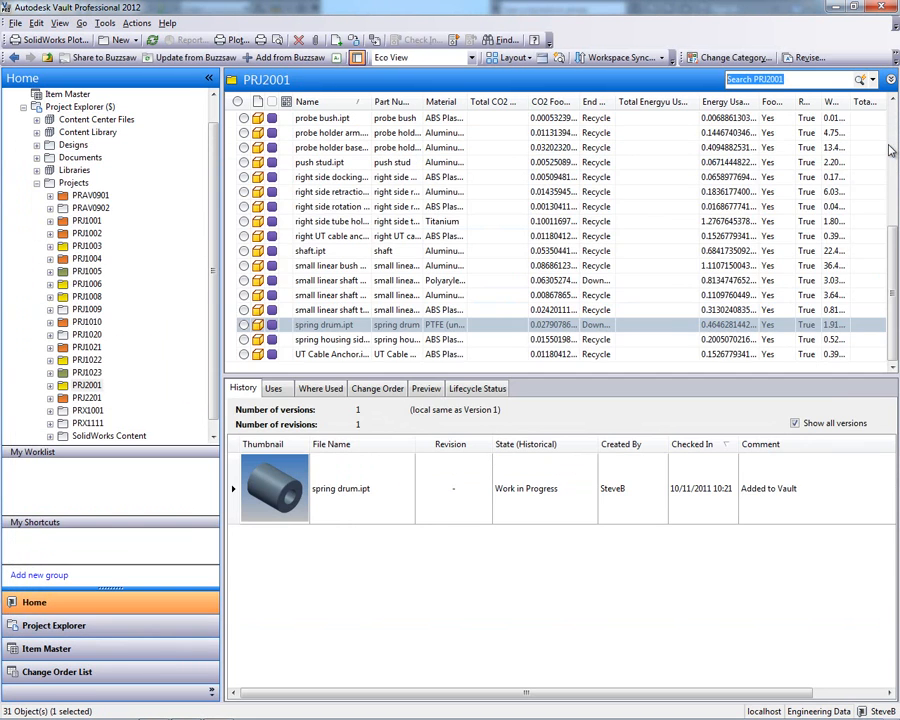
# From spring drum.ipt's Where Used, go to the spring probe arm assembly in PR02201 and list its components
pyautogui.click(340, 324)
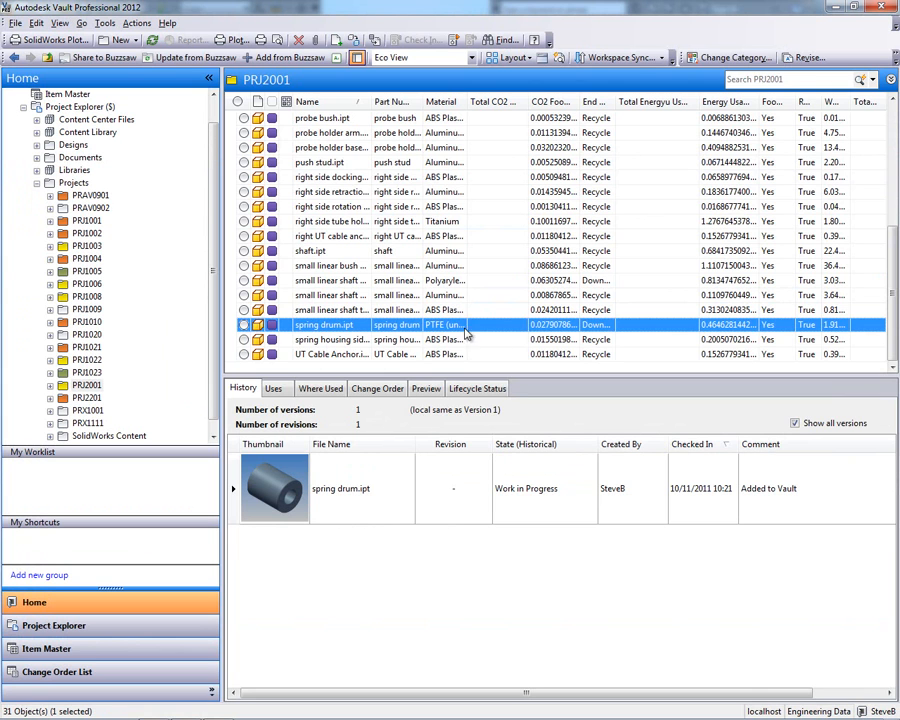
pyautogui.click(320, 388)
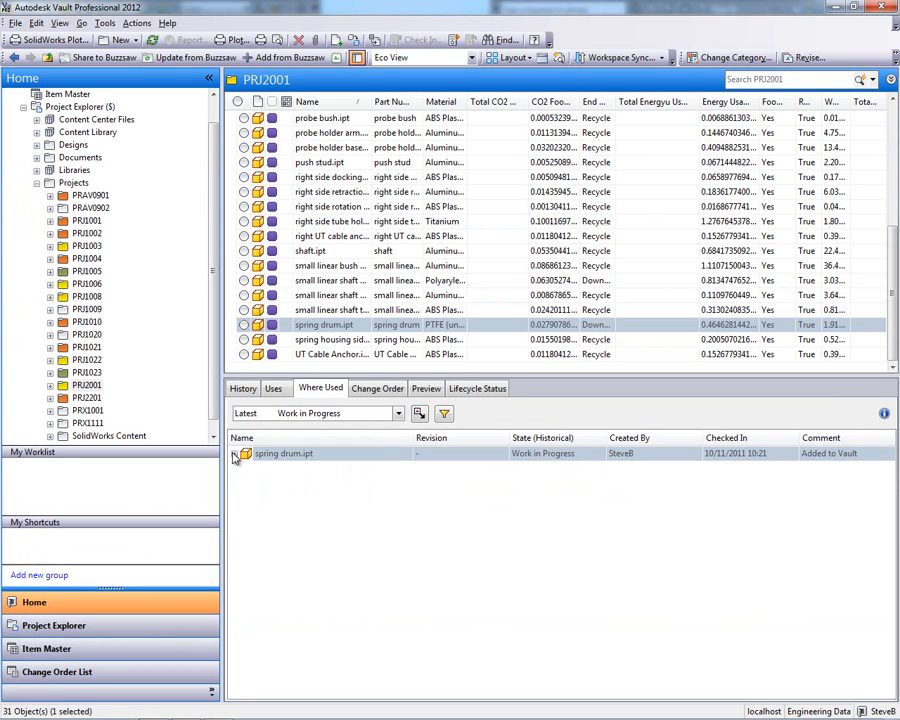
pyautogui.click(234, 454)
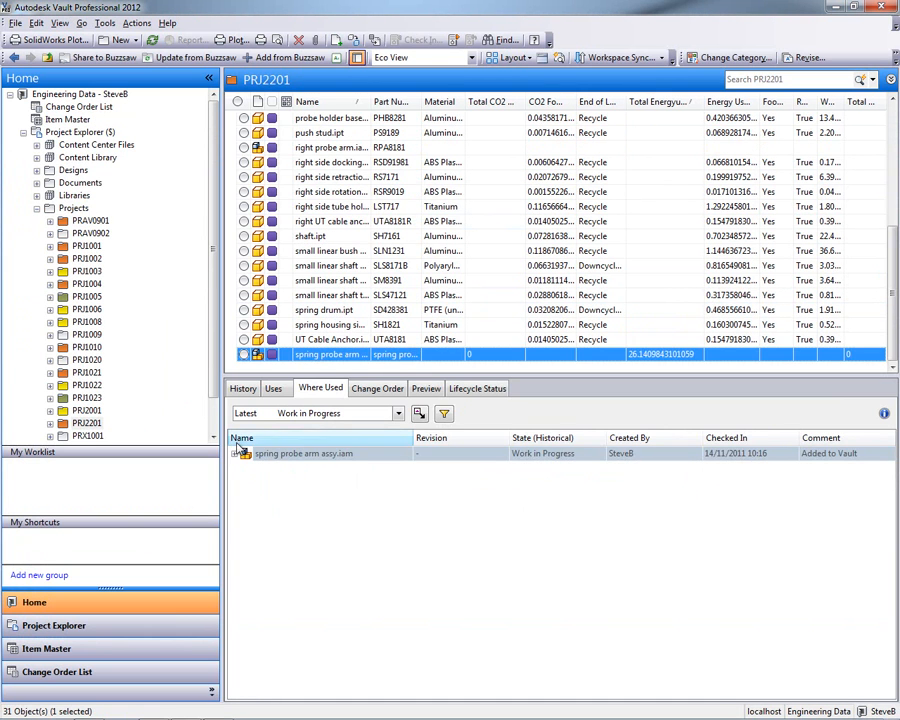
pyautogui.click(272, 388)
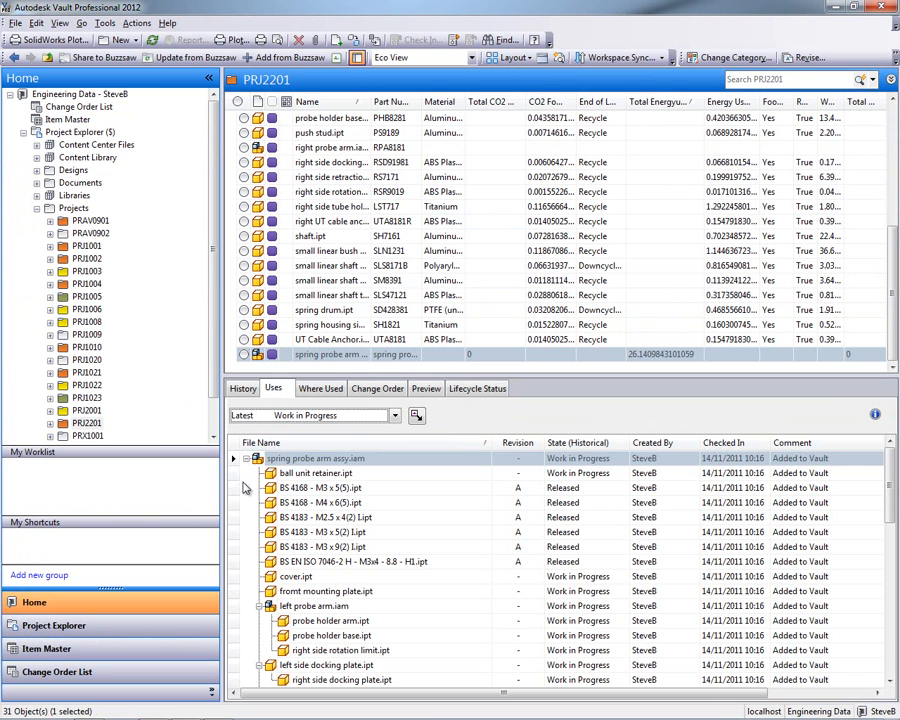
# Attach ECO_Impact.pdf and ECO_Impact Comparison.pdf from the Reports folder to the spring probe arm assembly
pyautogui.rightClick(88, 384)
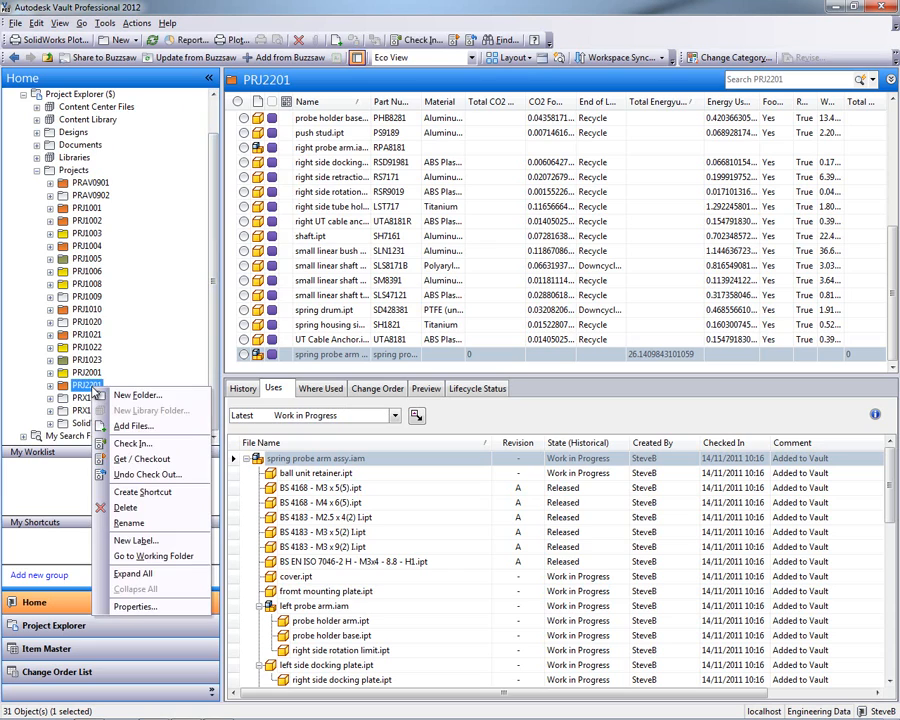
pyautogui.click(134, 426)
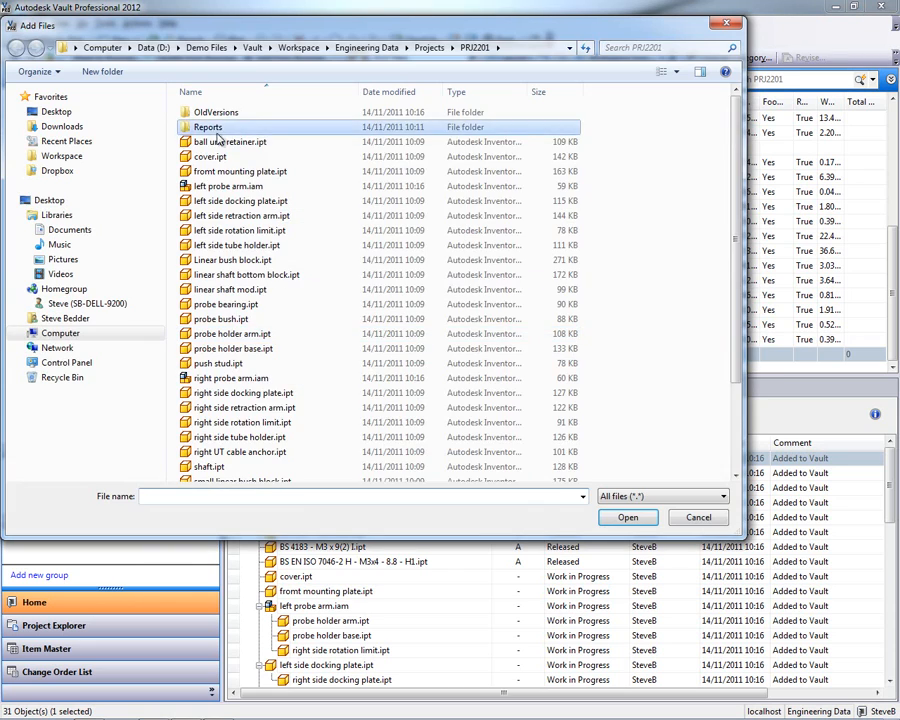
pyautogui.click(698, 516)
pyautogui.write('EMA Reports adde')
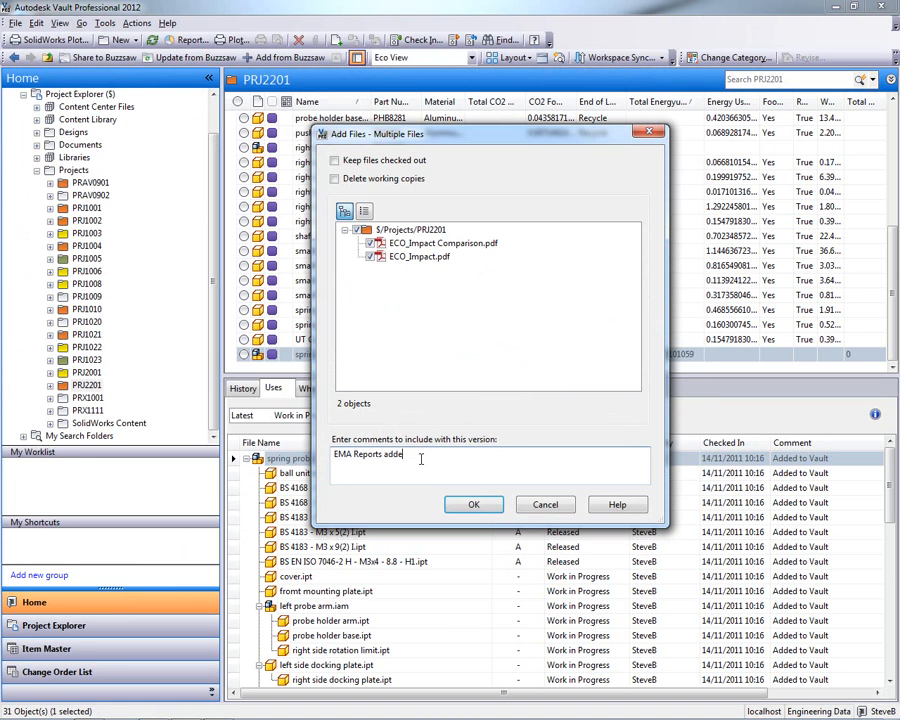
pyautogui.click(474, 504)
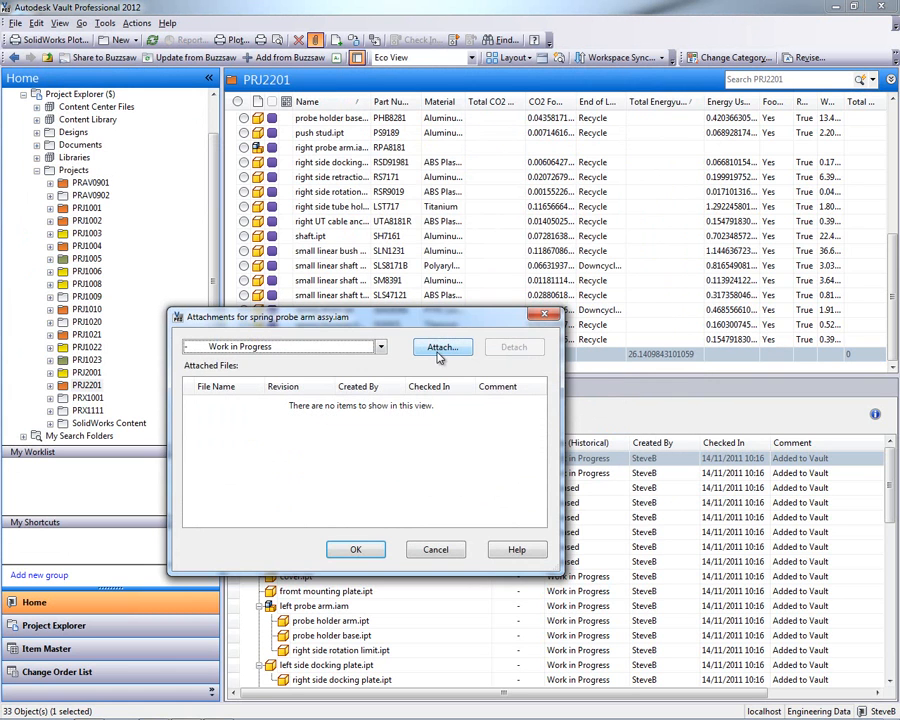
pyautogui.click(440, 348)
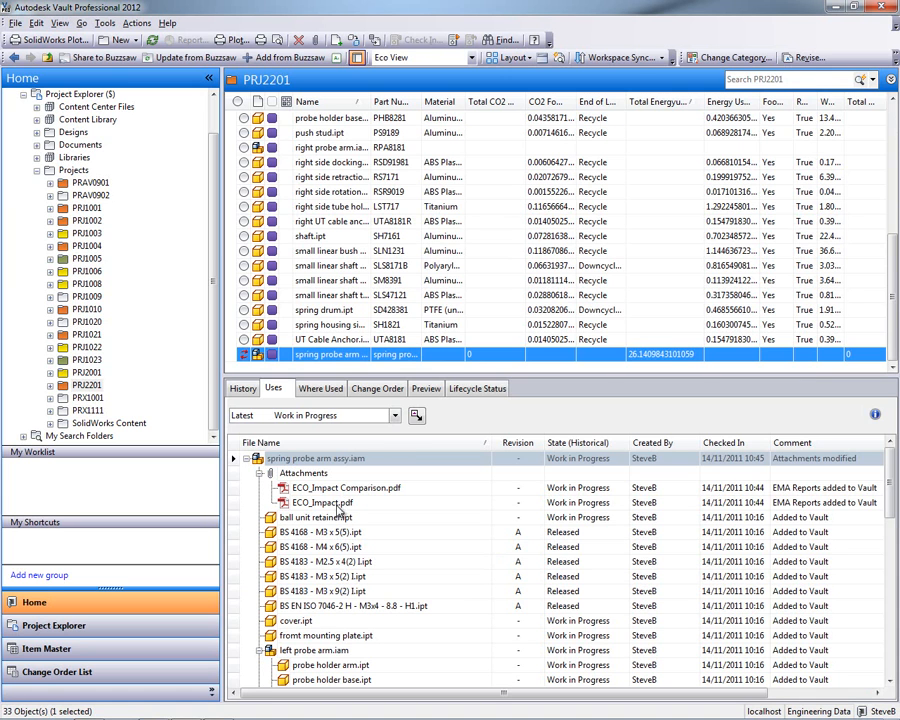
# Assign an item to spring probe arm assy.iam through the wizard so its parts appear in Item Master
pyautogui.rightClick(330, 354)
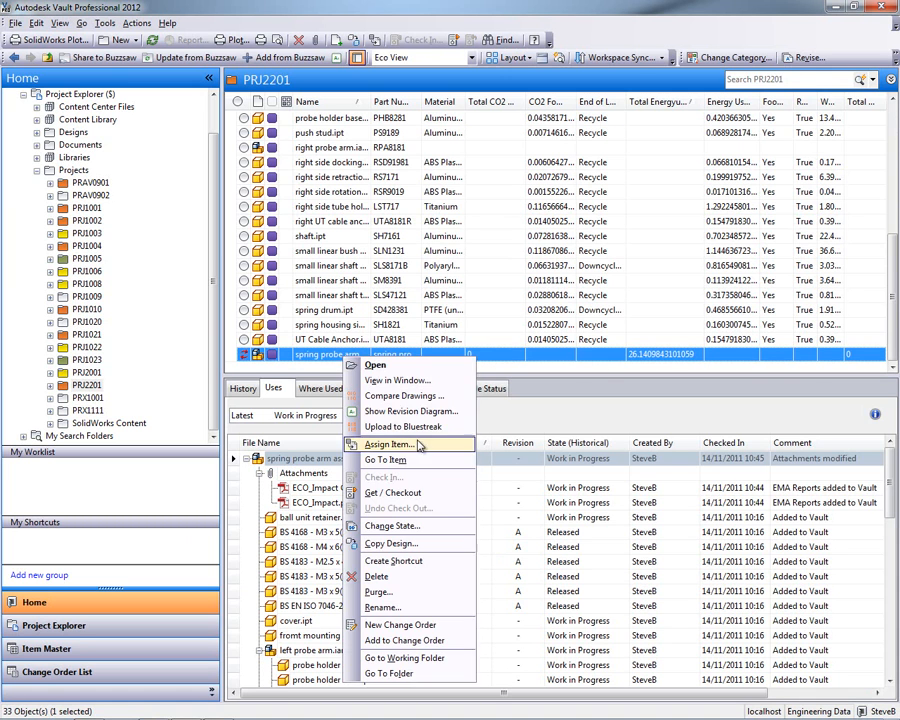
pyautogui.click(390, 444)
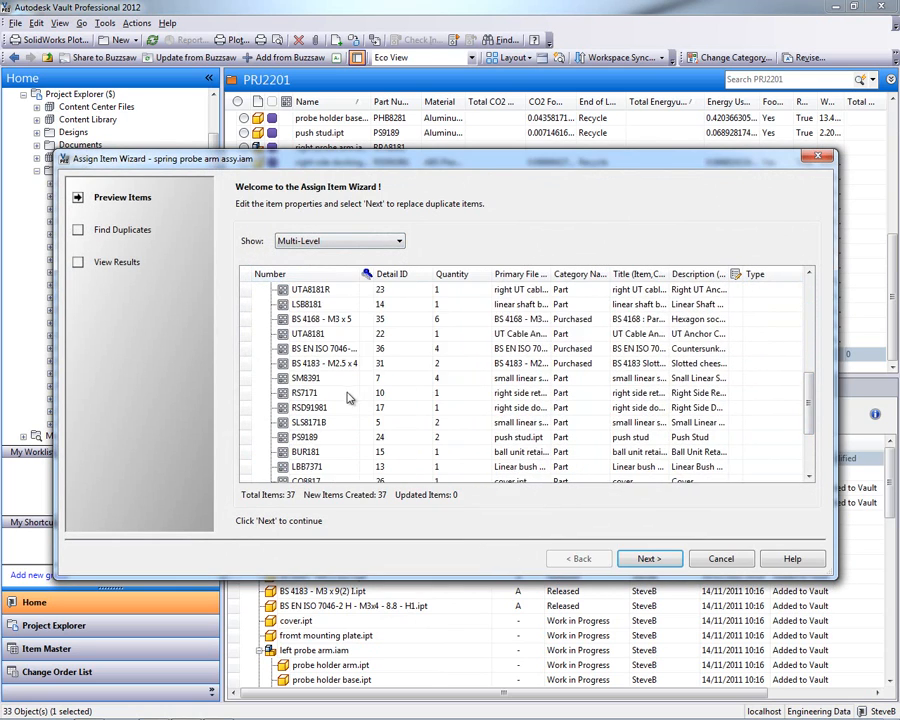
pyautogui.click(648, 558)
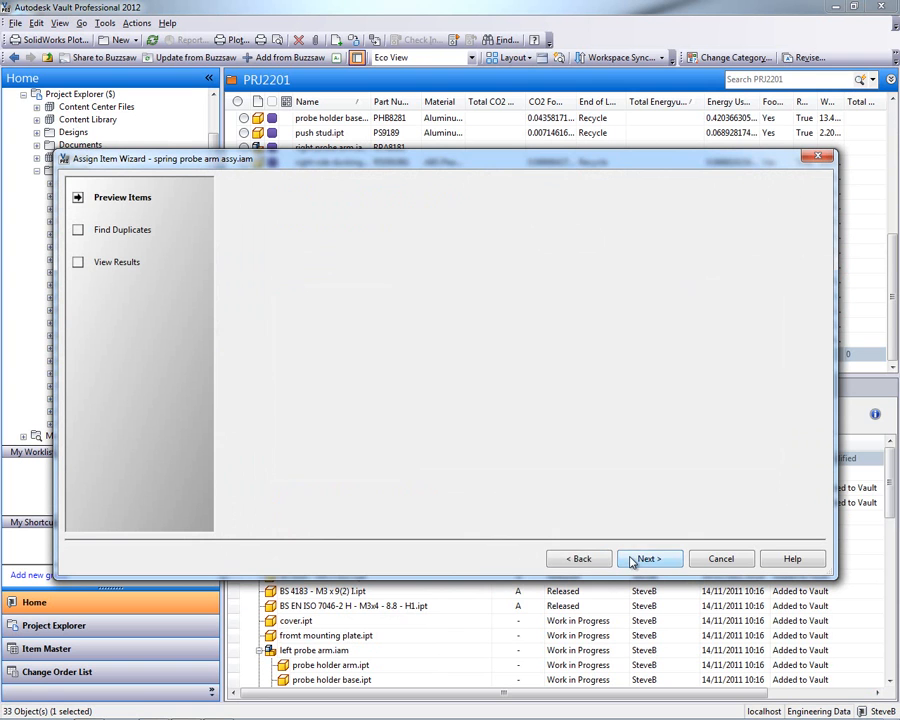
pyautogui.click(648, 558)
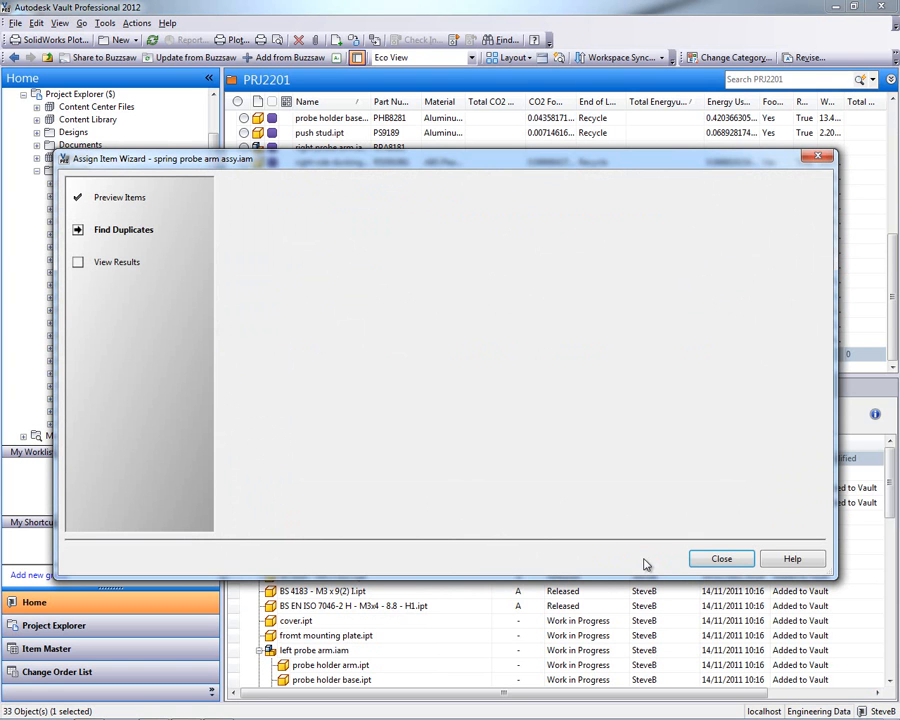
pyautogui.click(720, 558)
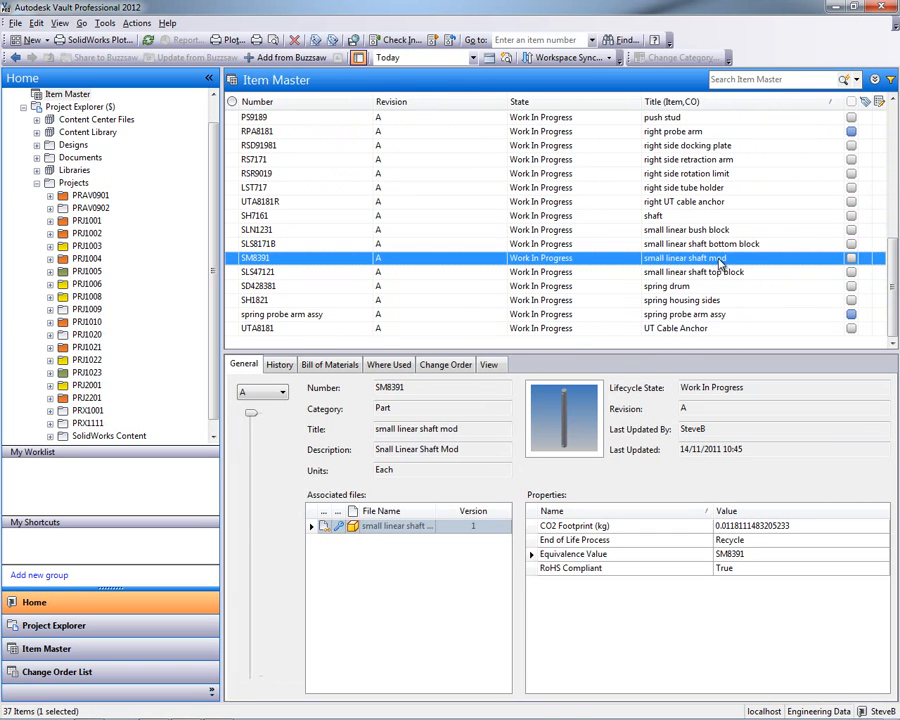
# Change the spring probe arm assy item's lifecycle state to Released with all its parts
pyautogui.click(668, 286)
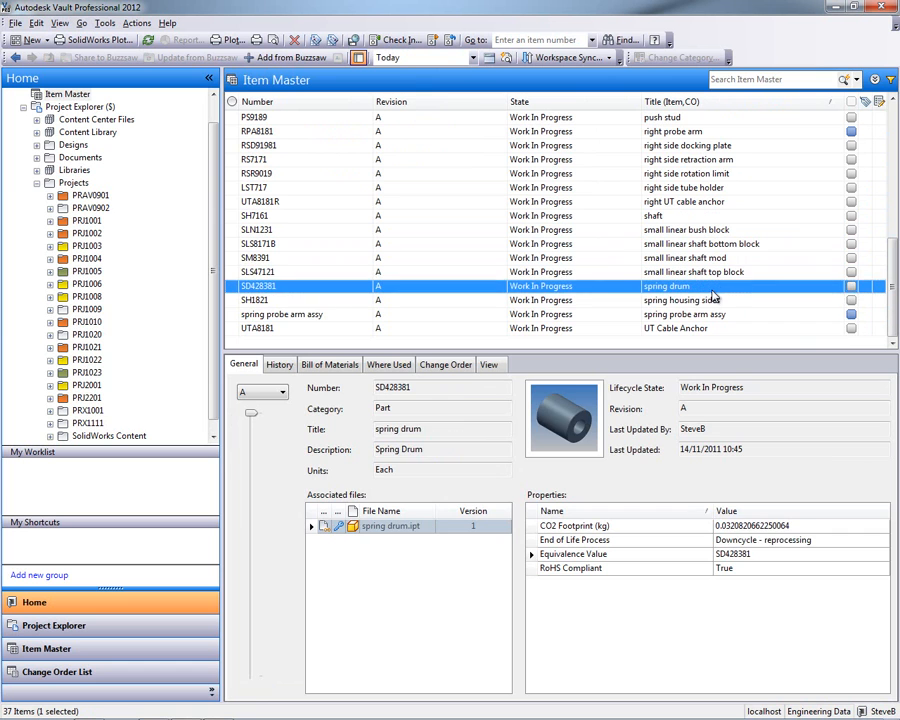
pyautogui.click(300, 314)
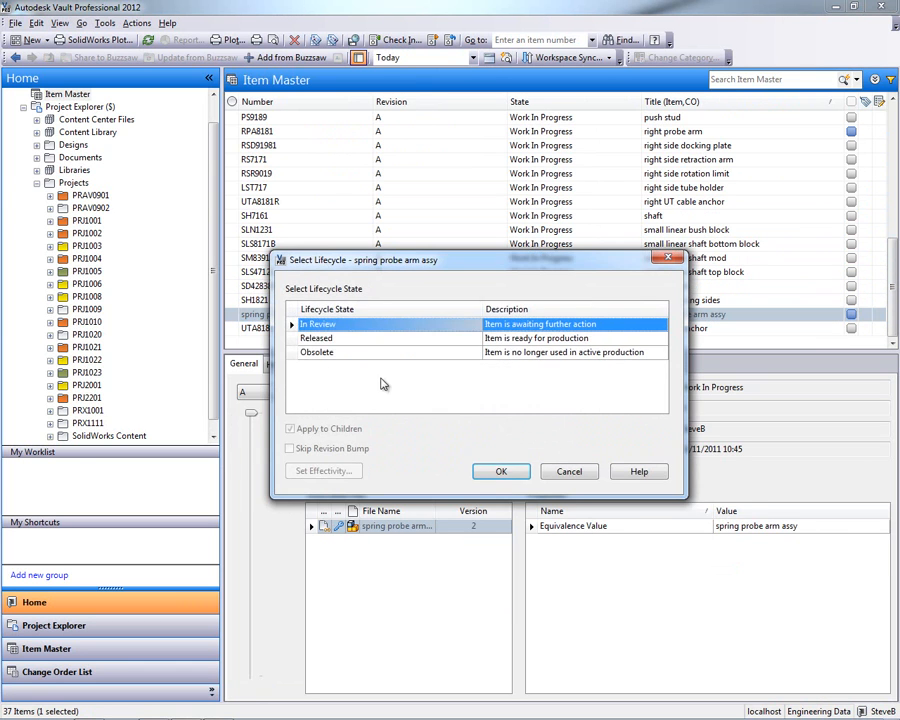
pyautogui.click(500, 472)
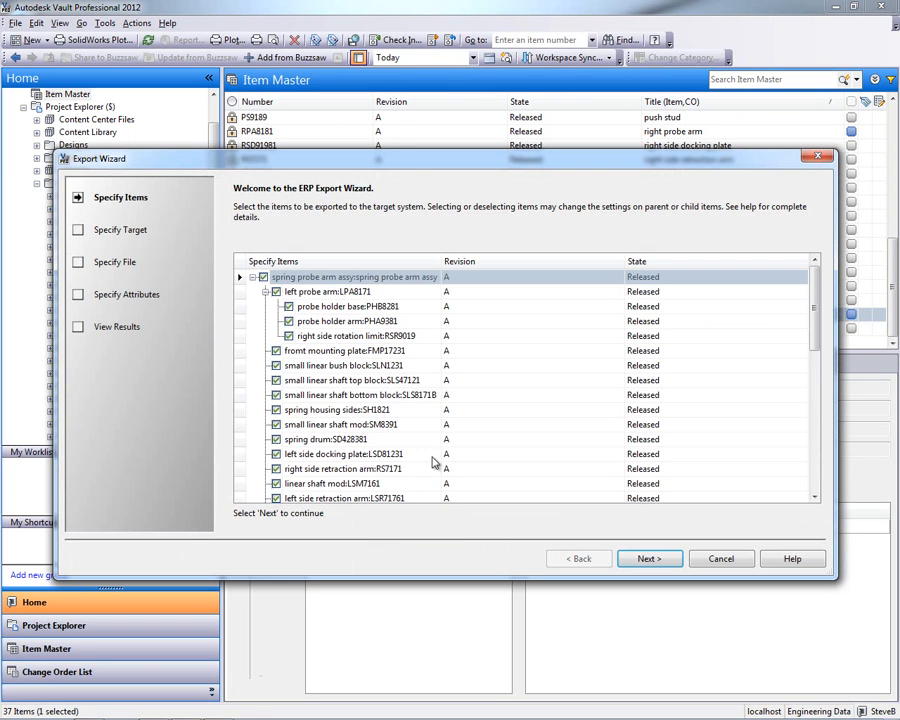
# Export the released assembly's BOM through the Export Wizard as a CSV file
pyautogui.click(648, 558)
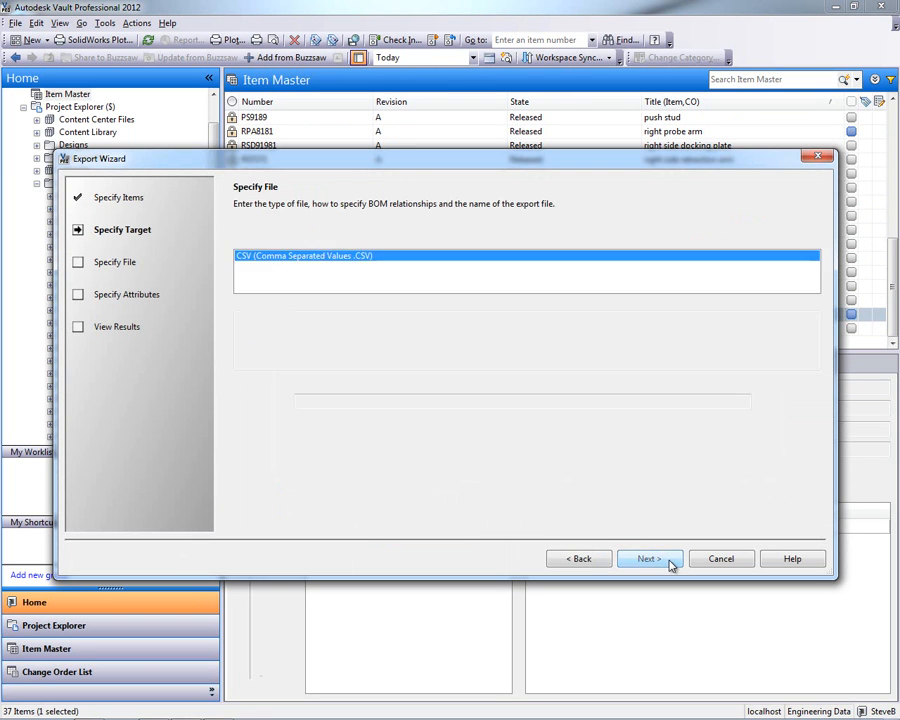
pyautogui.click(650, 558)
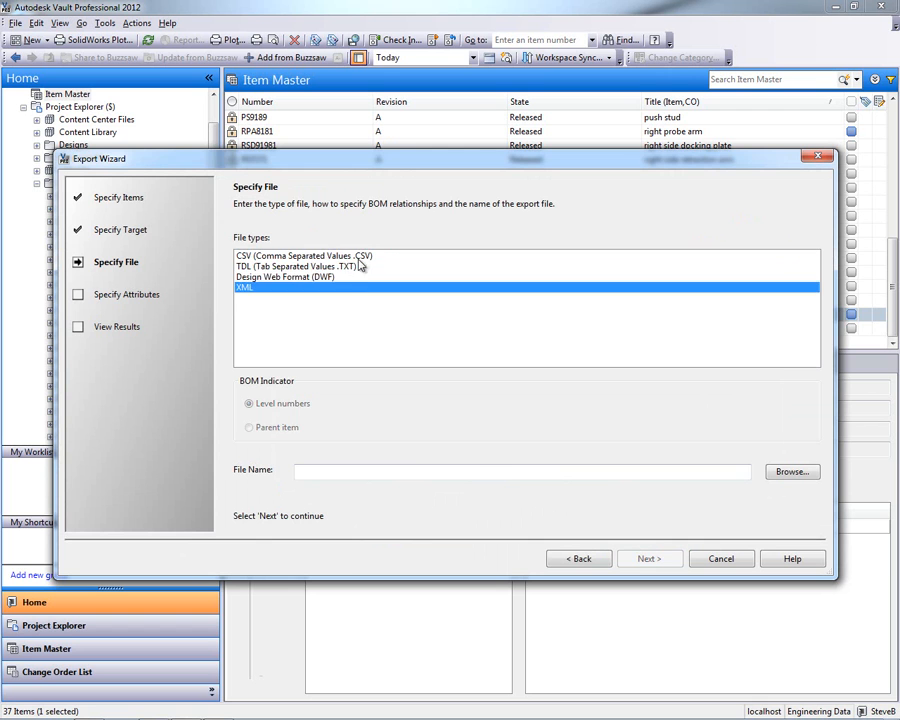
pyautogui.click(792, 472)
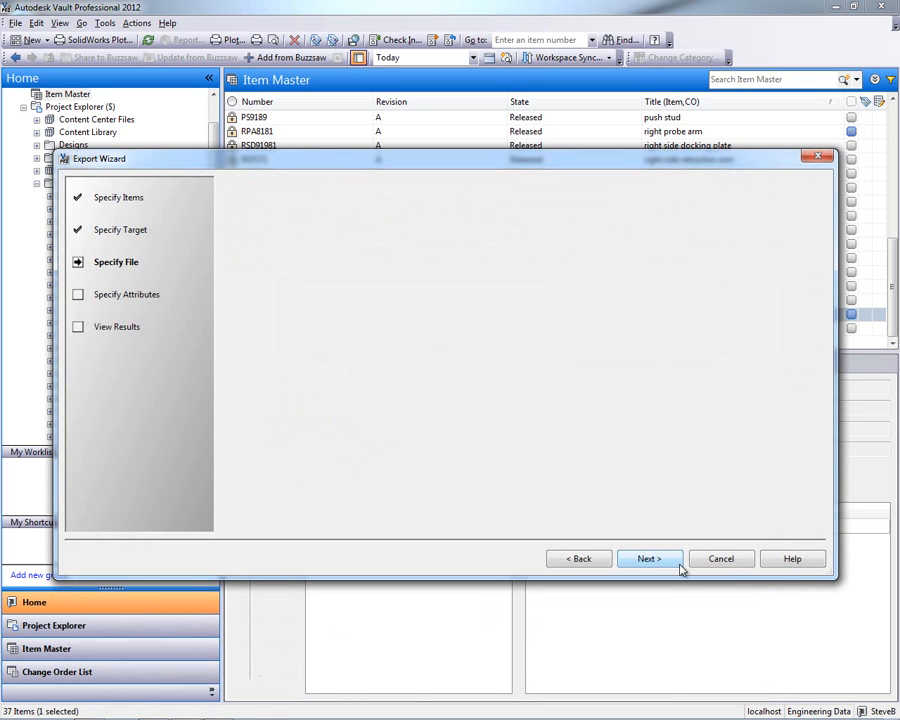
pyautogui.click(648, 558)
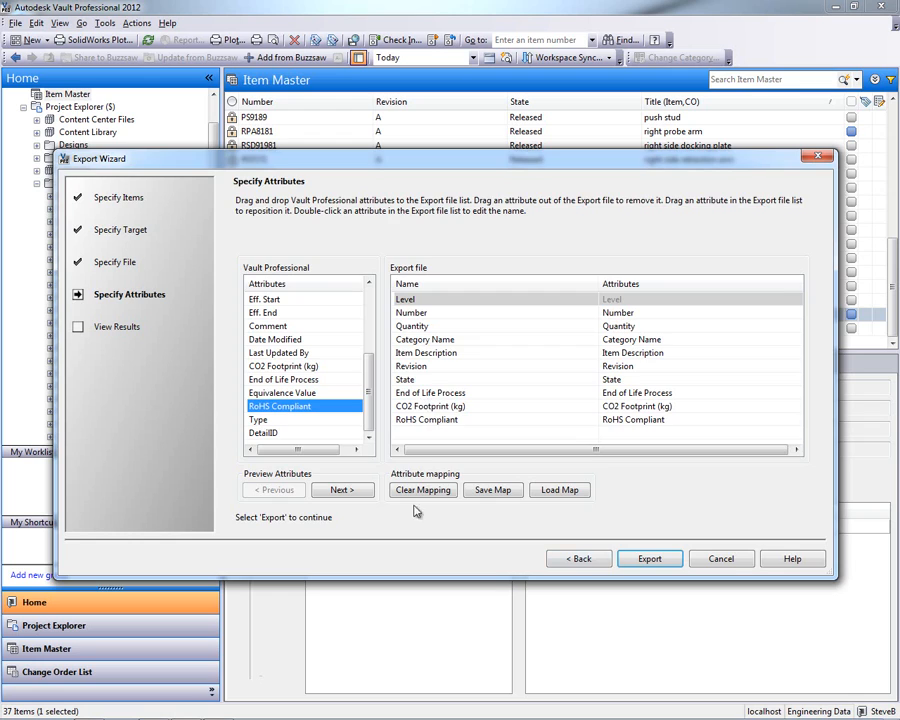
pyautogui.click(720, 558)
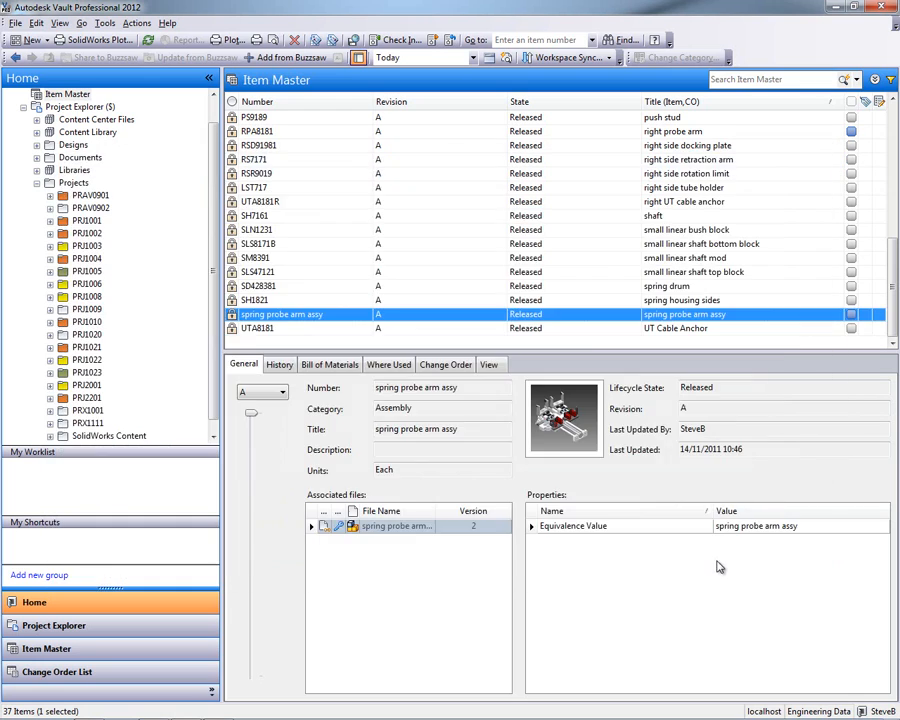